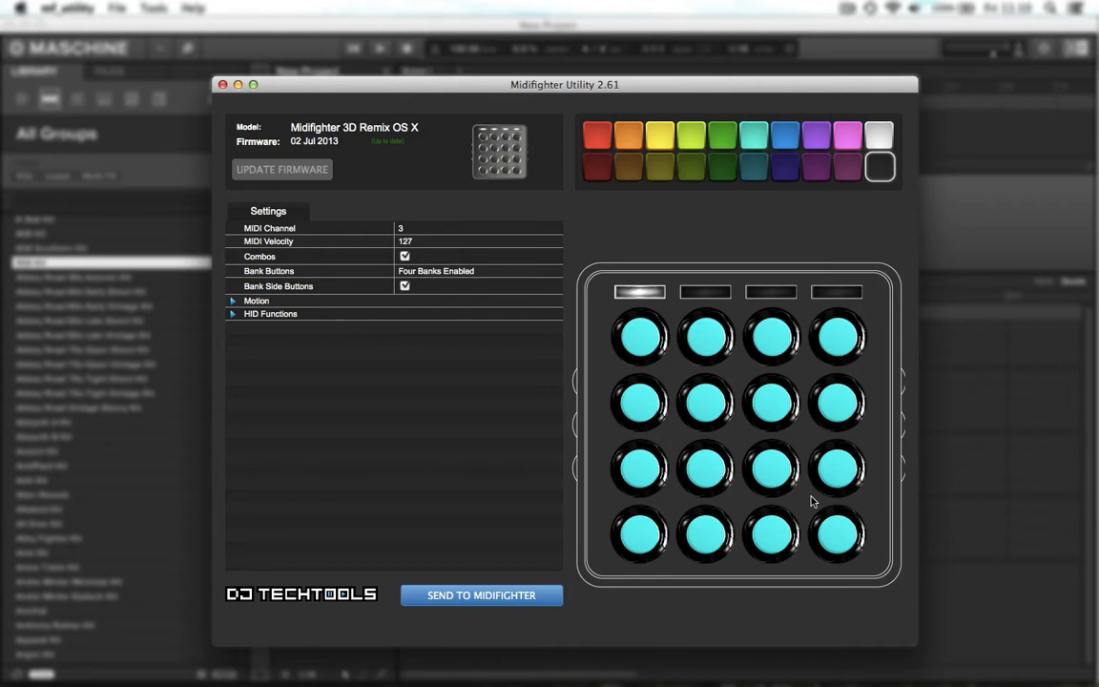
{"action": "mouse_move", "coordinate": [855, 396]}
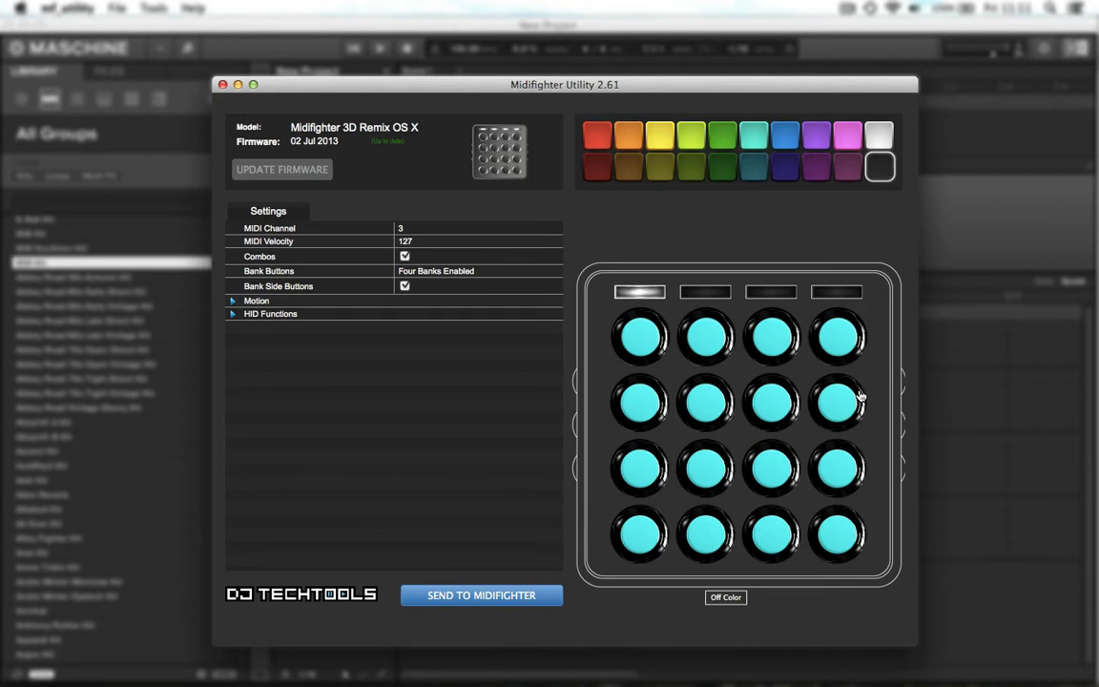
Step: Choose Standard under Tools > Alternate Firmware, bringing up the USB-hub warning
{"action": "left_click", "coordinate": [155, 7]}
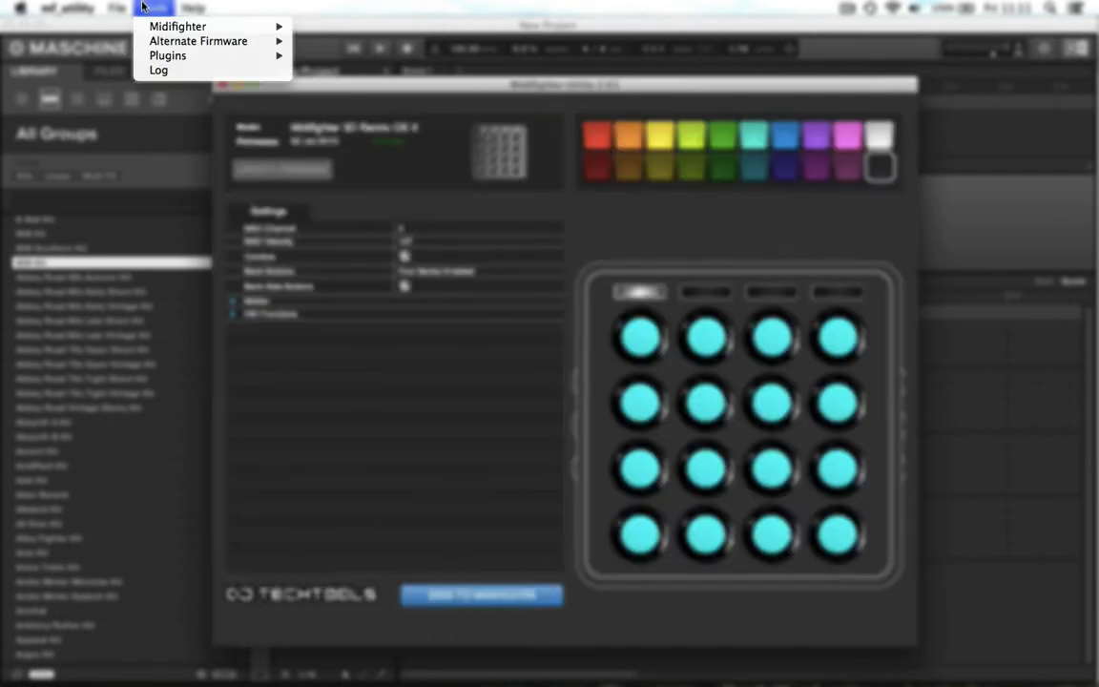
{"action": "mouse_move", "coordinate": [197, 41]}
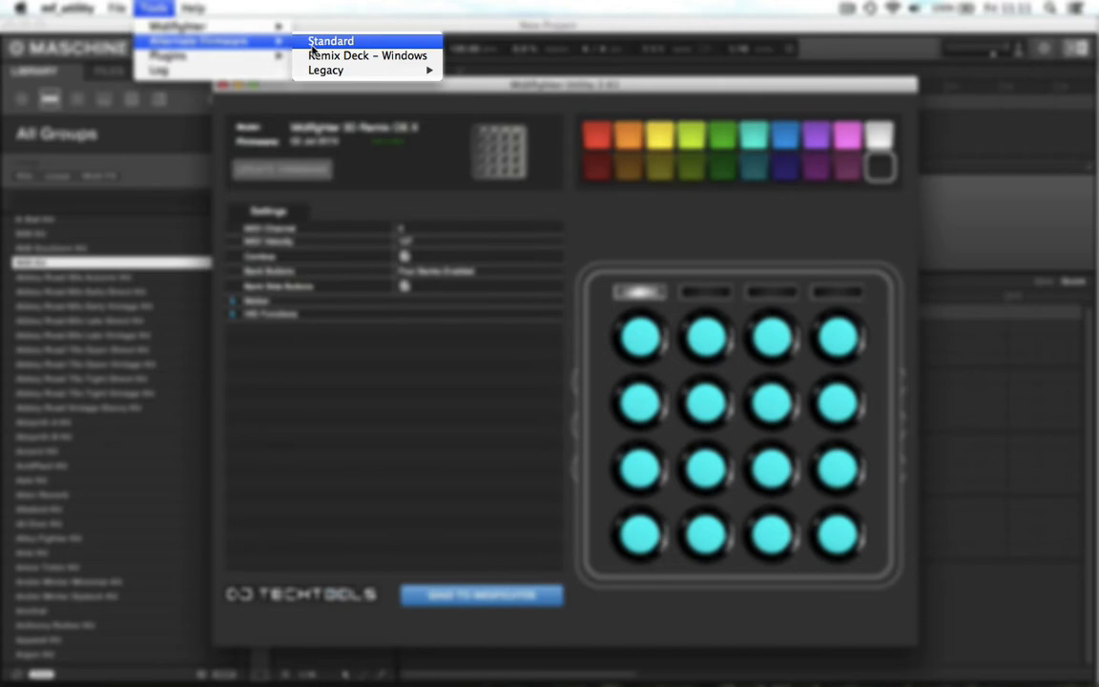
{"action": "mouse_move", "coordinate": [317, 45]}
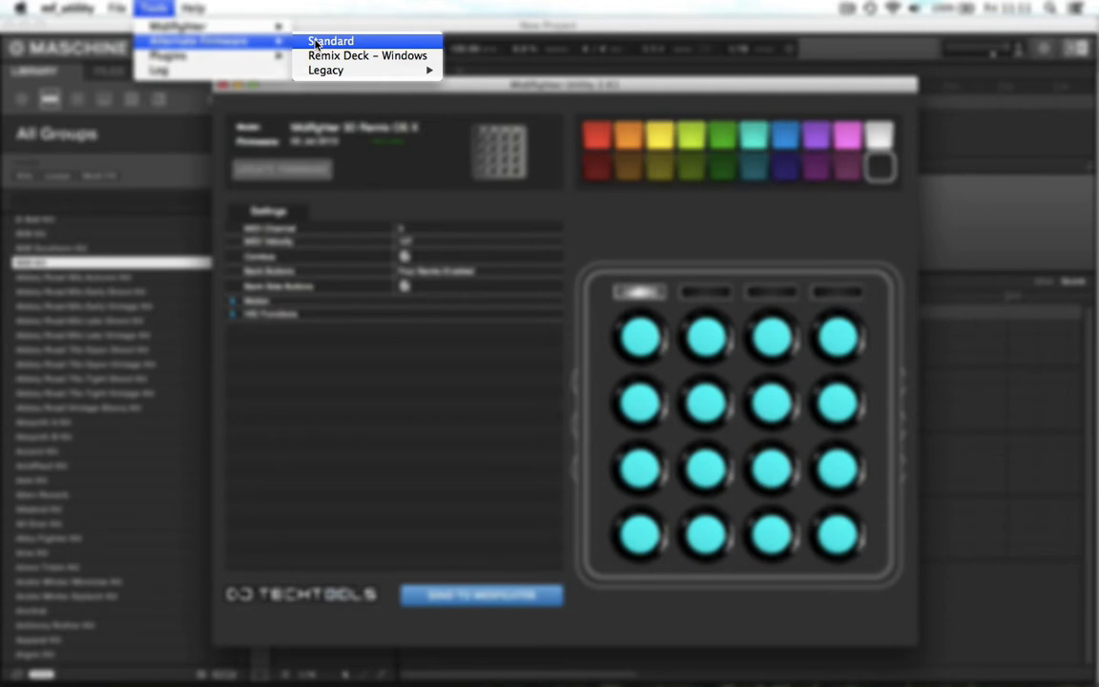
{"action": "left_click", "coordinate": [330, 41]}
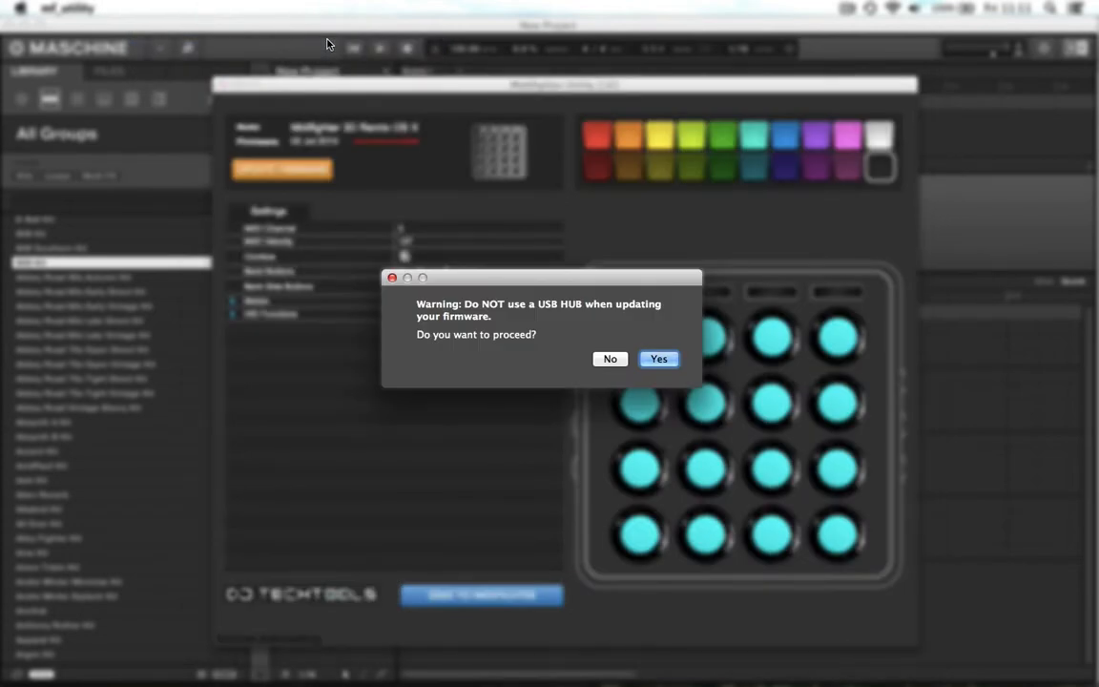
Step: Confirm the USB-hub warning so the standard firmware downloads to the Midifighter 3D
{"action": "left_click", "coordinate": [659, 358]}
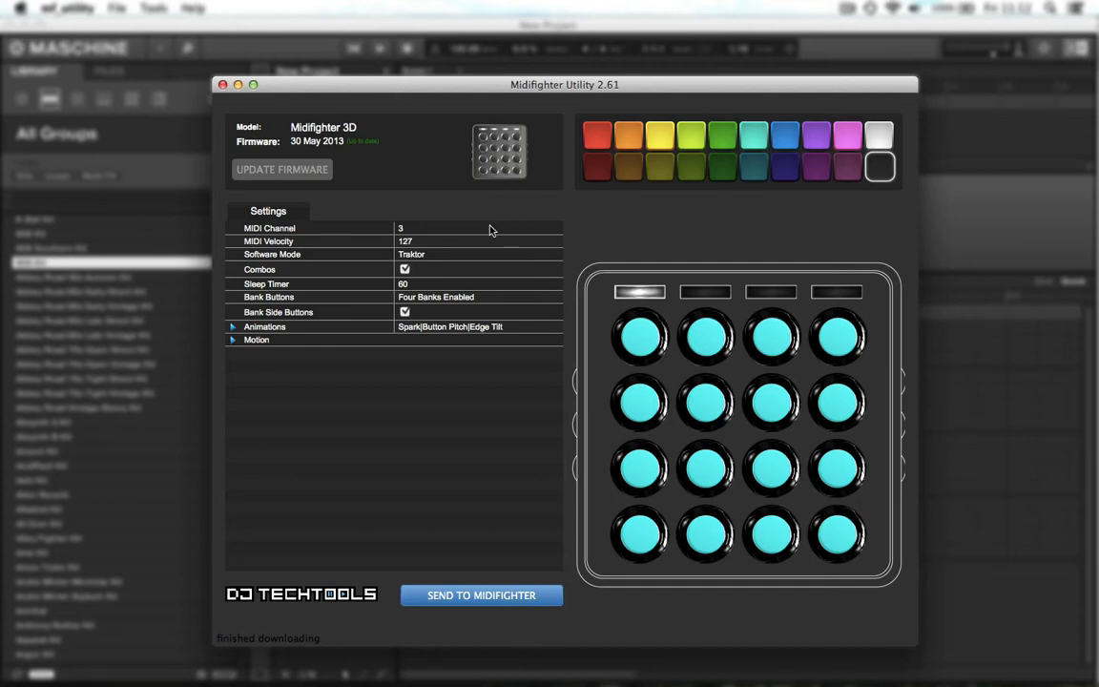
{"action": "left_click", "coordinate": [477, 228]}
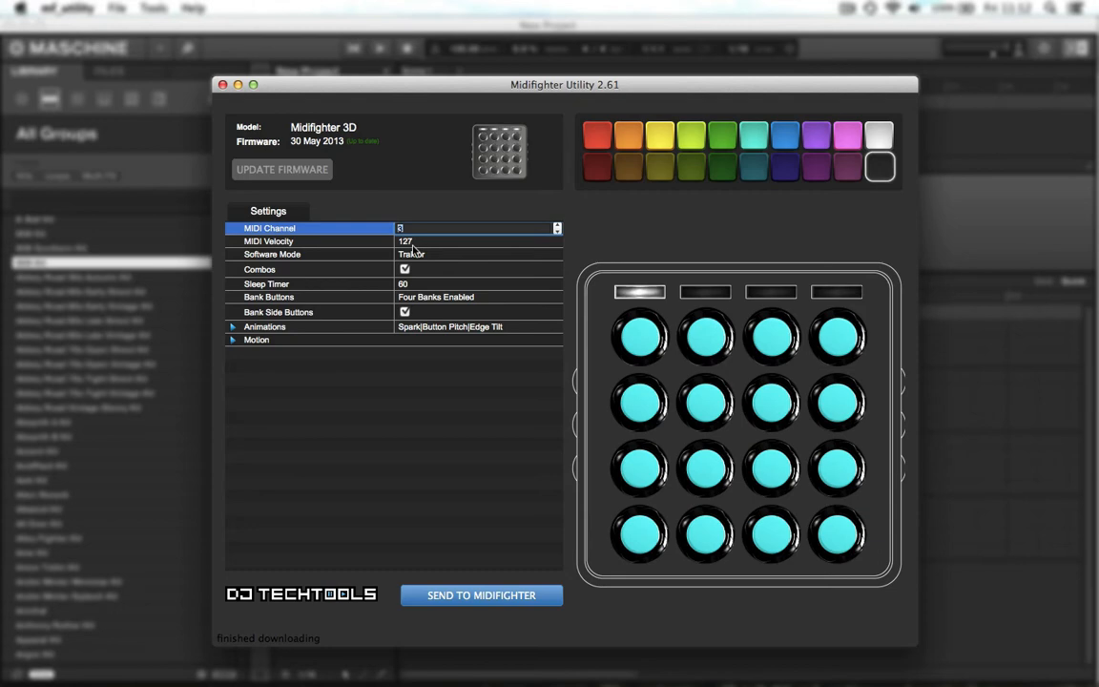
{"action": "left_click", "coordinate": [477, 240]}
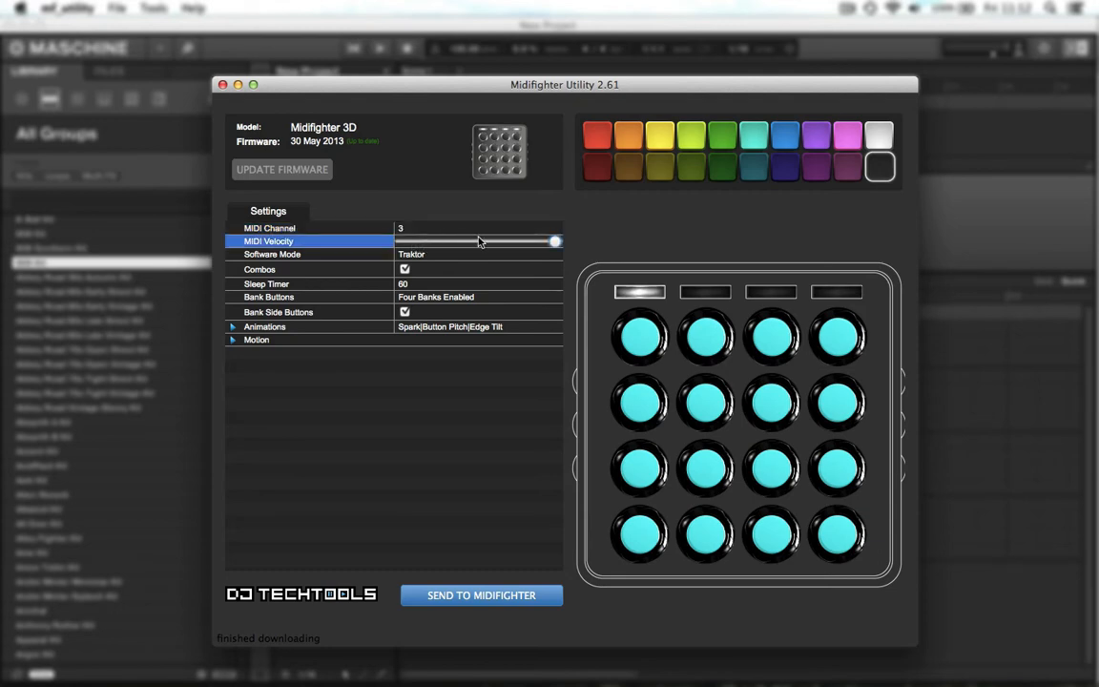
{"action": "left_click_drag", "start_coordinate": [482, 242], "coordinate": [556, 241]}
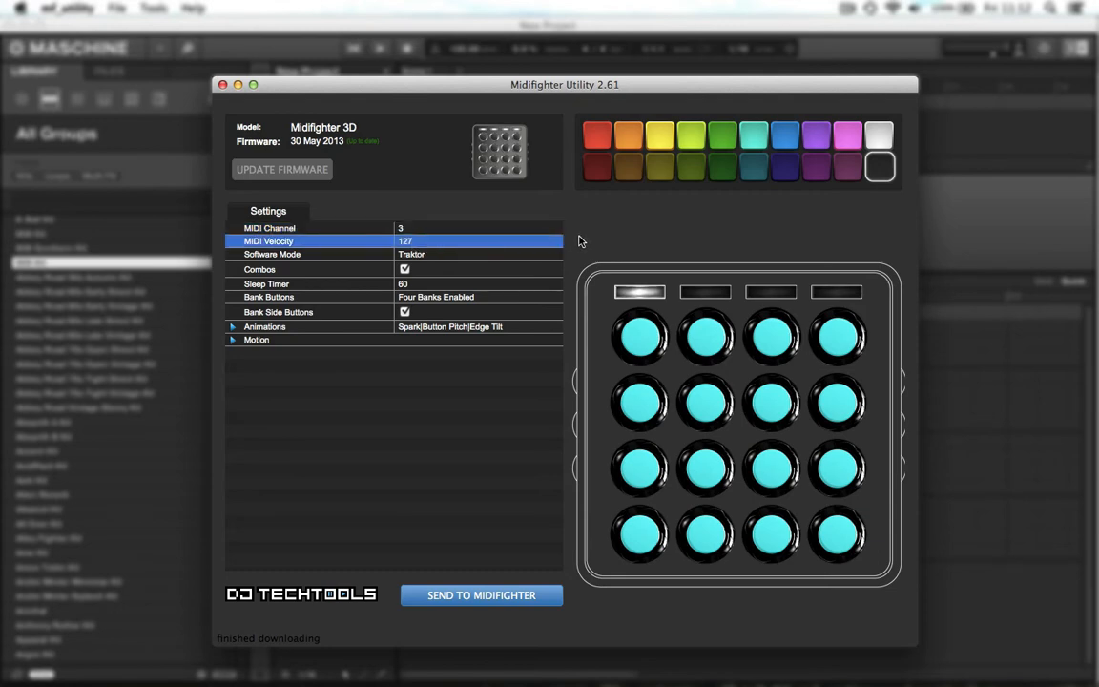
{"action": "mouse_move", "coordinate": [503, 297]}
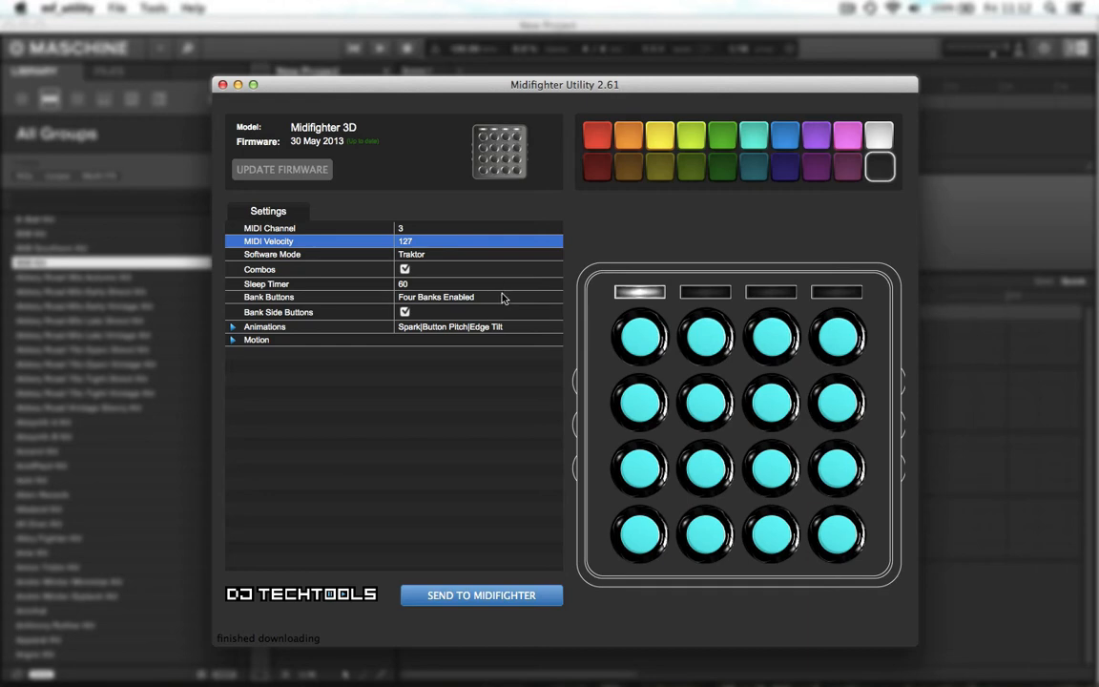
{"action": "left_click", "coordinate": [477, 297]}
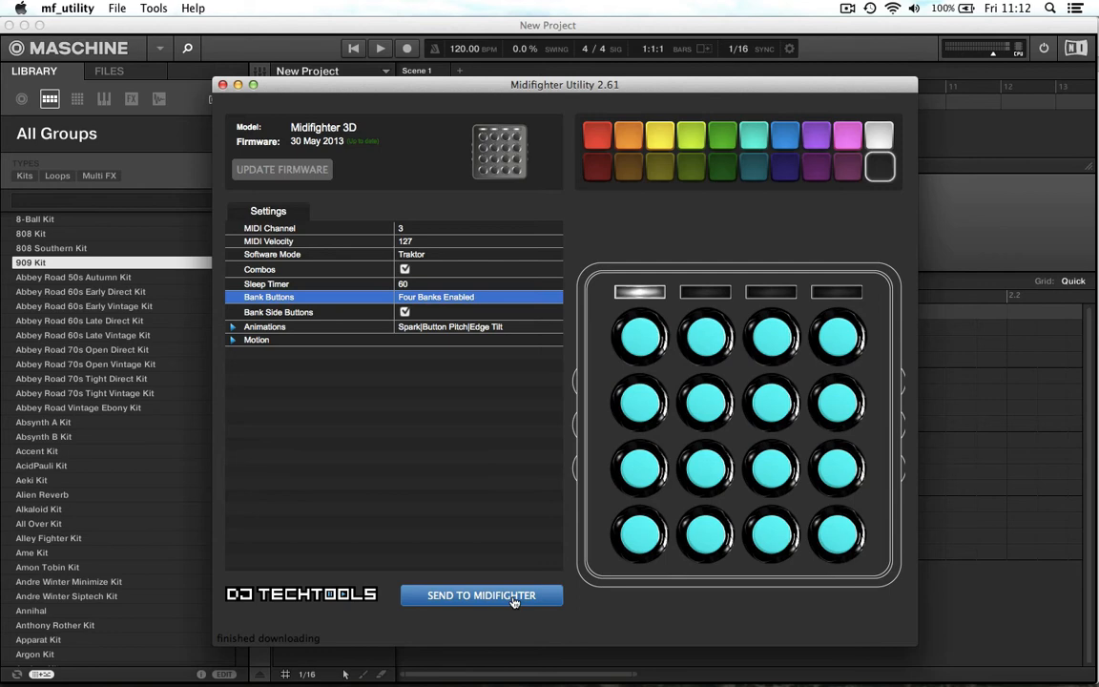
{"action": "left_click", "coordinate": [481, 595]}
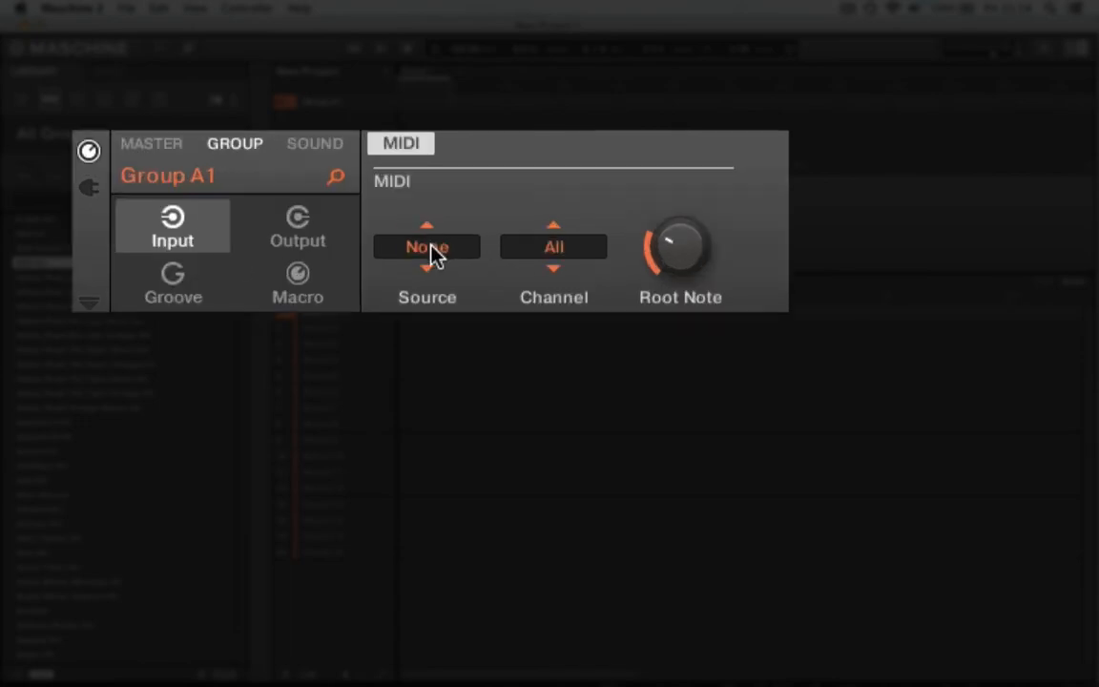
Step: Set Group A1 input source to Midi Fighter 3D, channel 3, and load the 909 Kit
{"action": "left_click", "coordinate": [426, 246]}
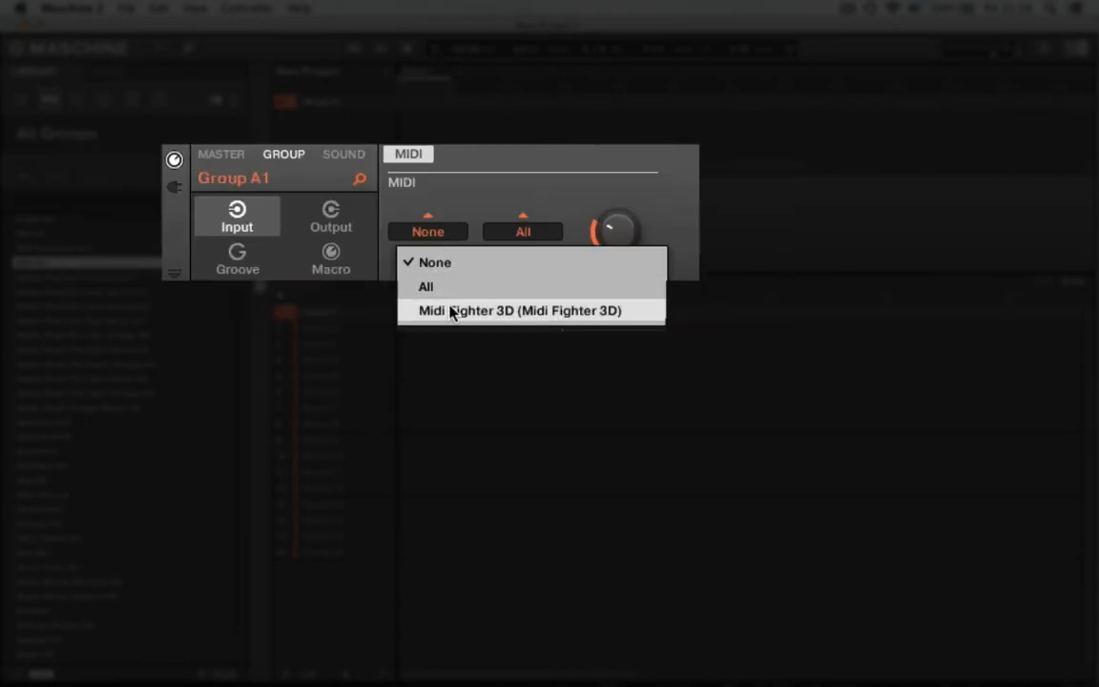
{"action": "left_click", "coordinate": [520, 311]}
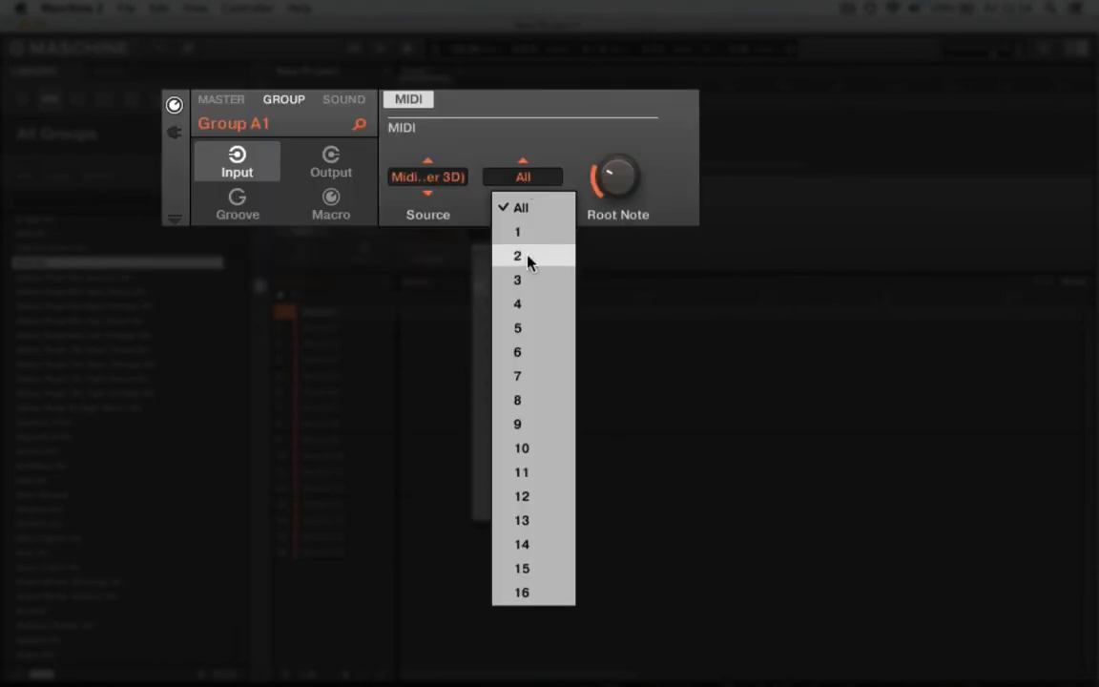
{"action": "left_click", "coordinate": [517, 278]}
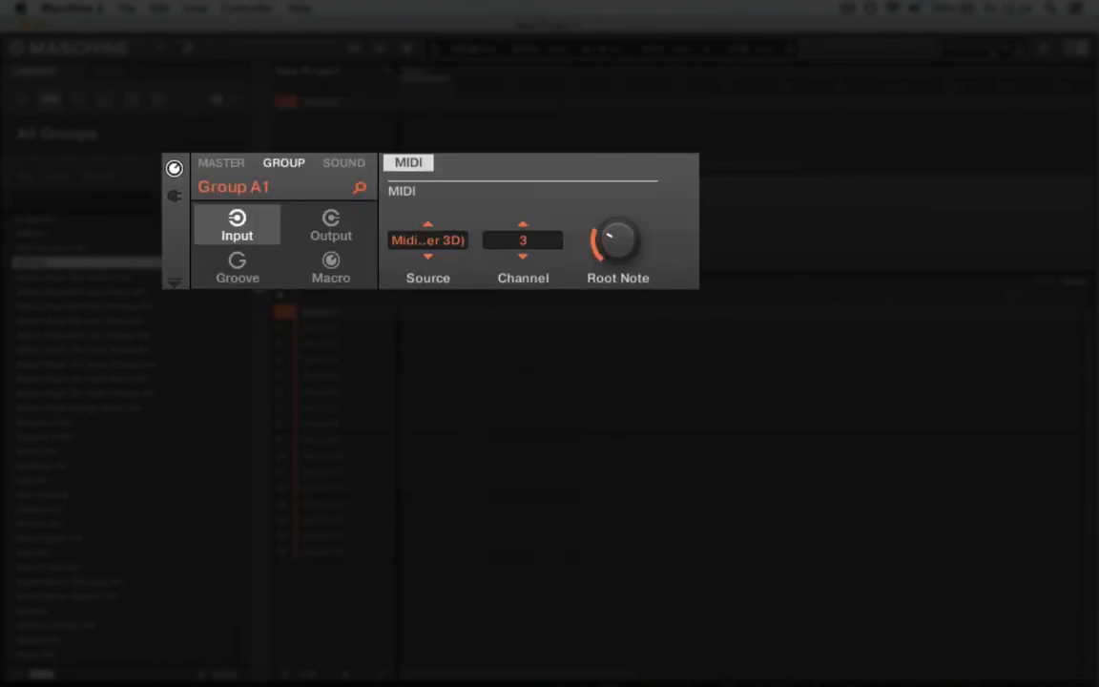
{"action": "left_click_drag", "start_coordinate": [619, 243], "coordinate": [618, 229]}
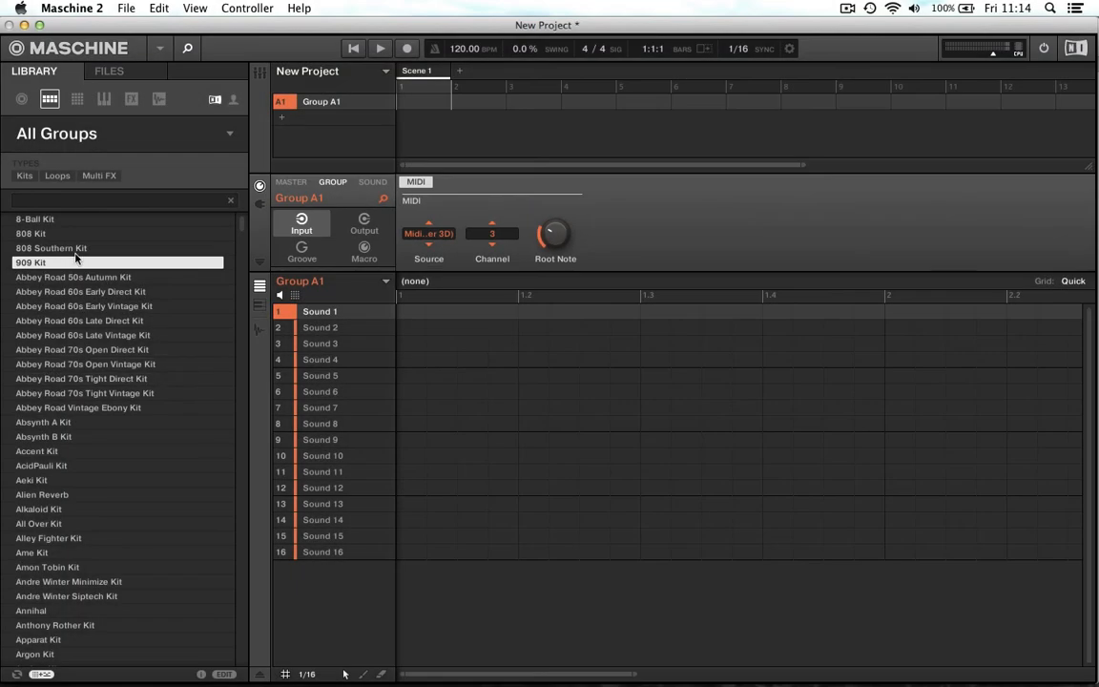
{"action": "double_click", "coordinate": [30, 262]}
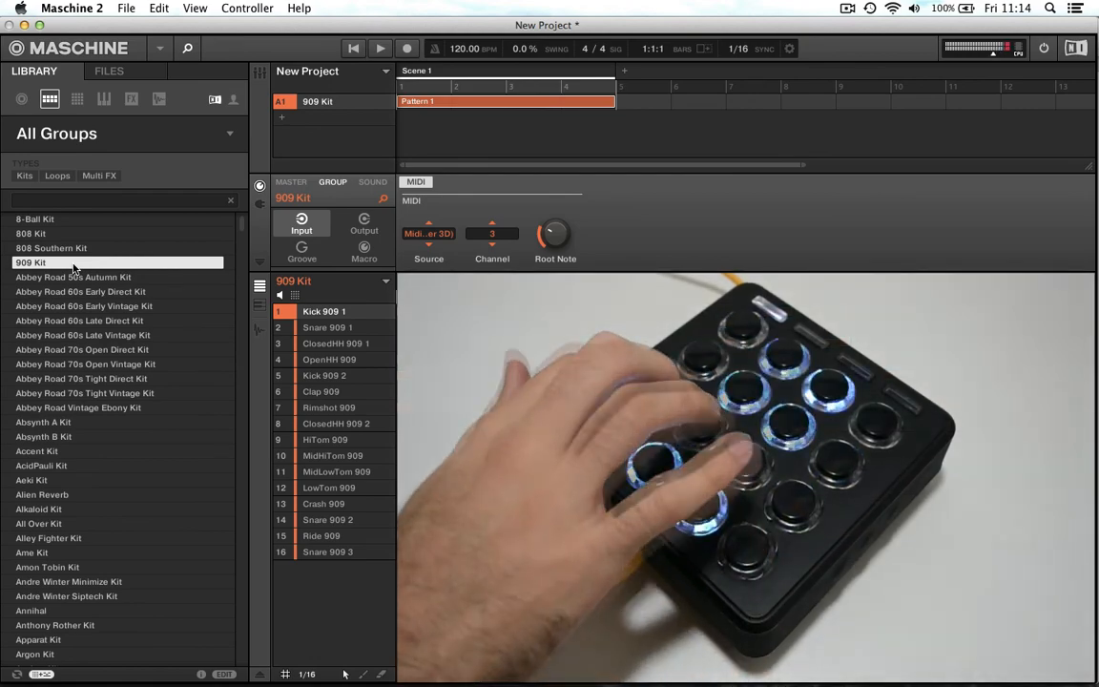